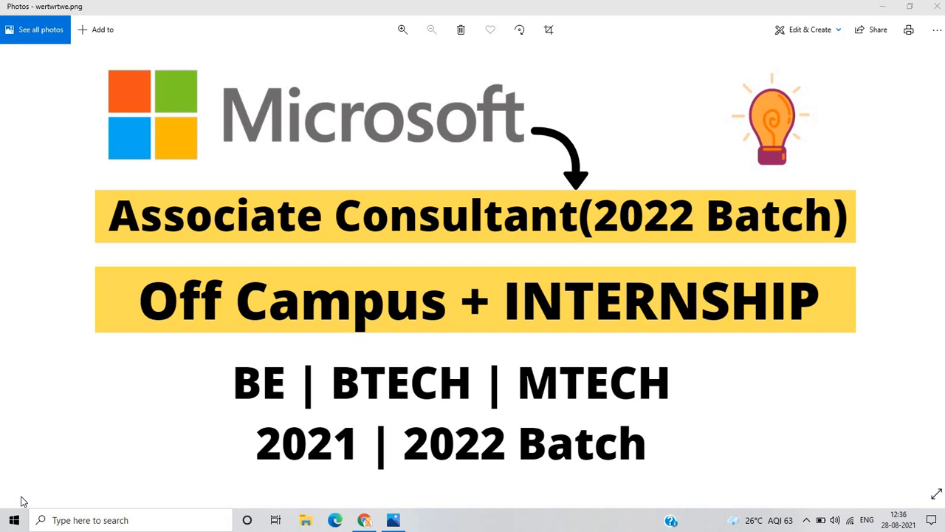
pyautogui.moveTo(218, 529)
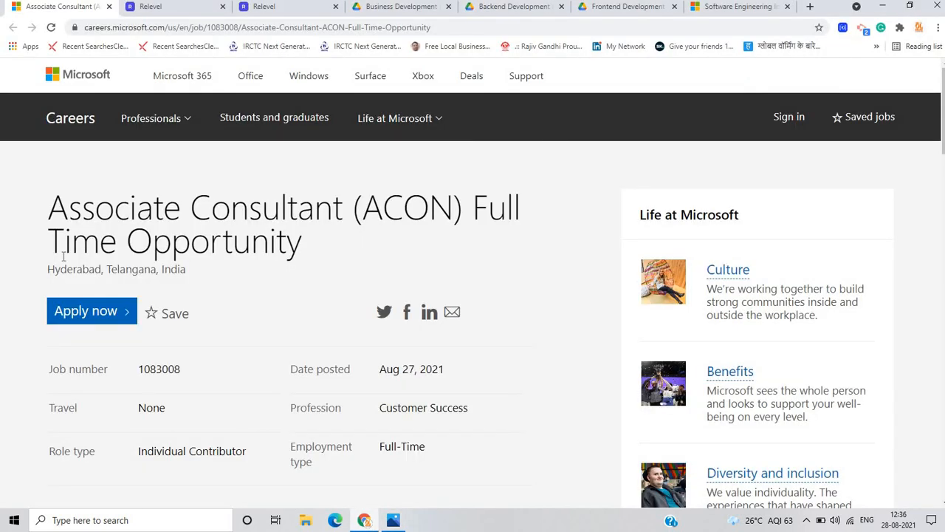
pyautogui.moveTo(458, 282)
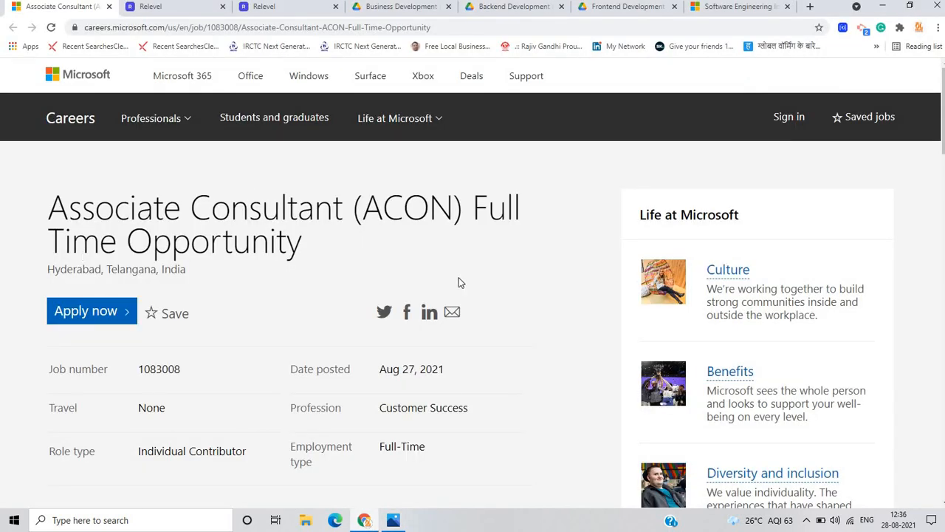
pyautogui.moveTo(465, 379)
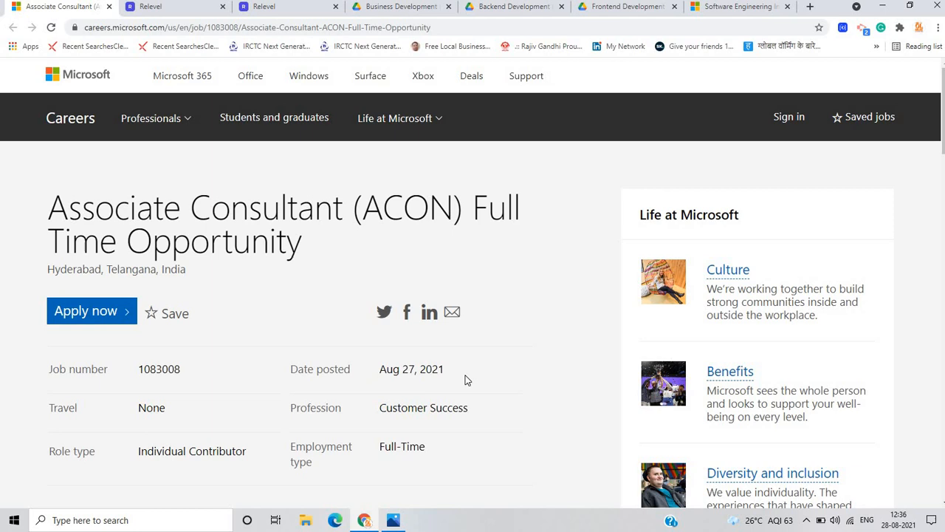
# Read the Associate Consultant posting through The Opportunity, Responsibilities and Skills
pyautogui.doubleClick(80, 208)
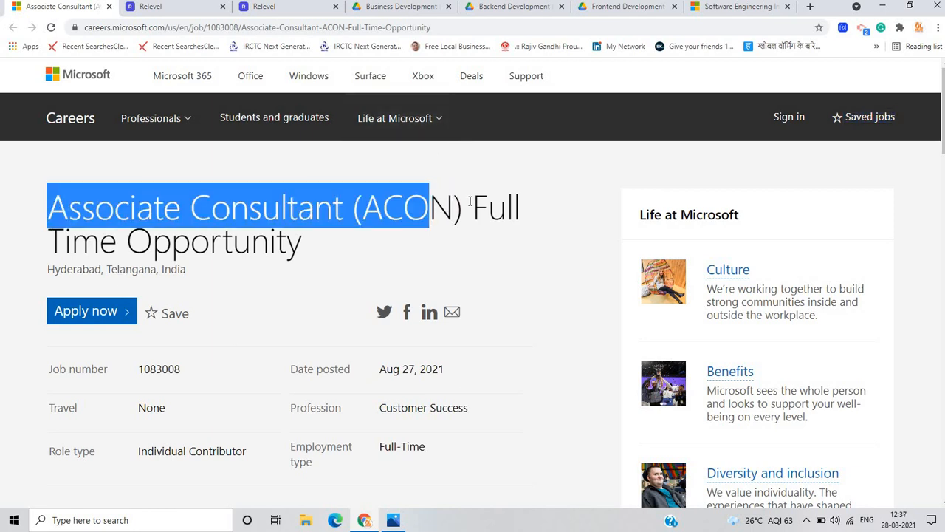
pyautogui.scroll(-3)
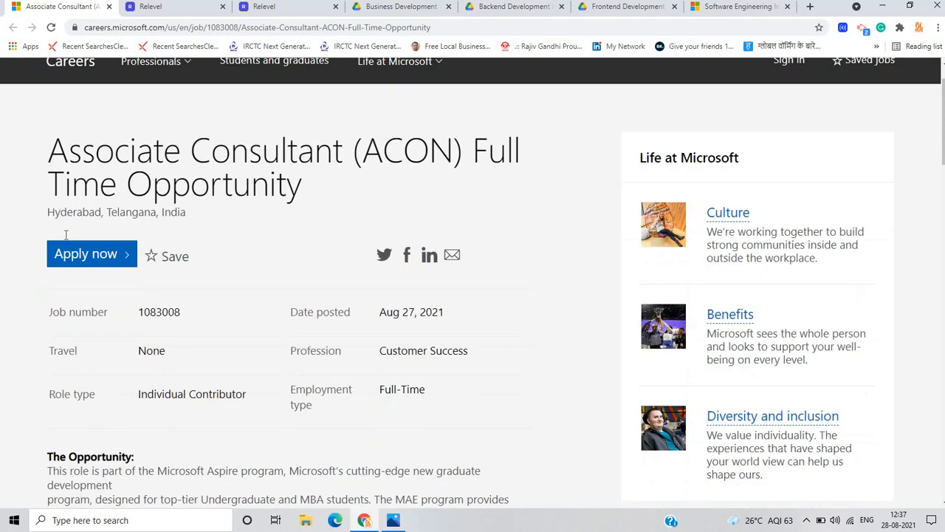
pyautogui.scroll(-3)
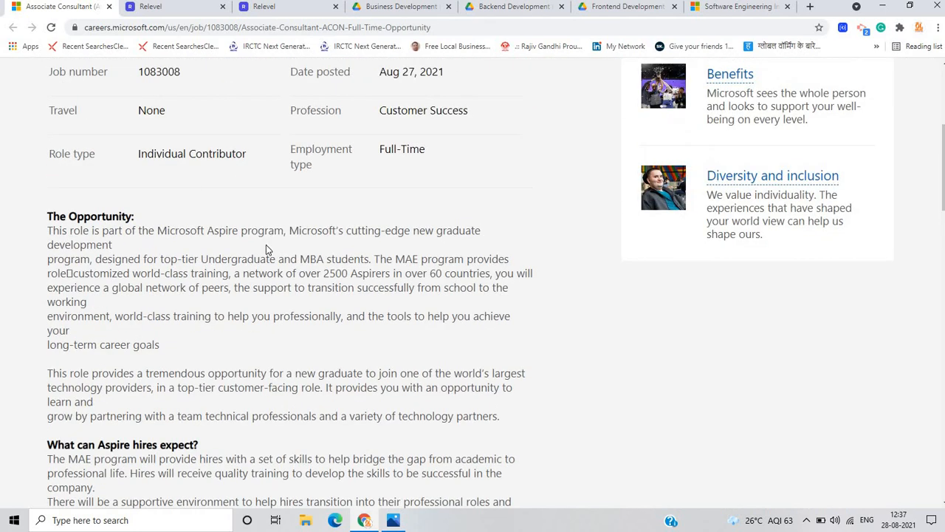
pyautogui.scroll(-3)
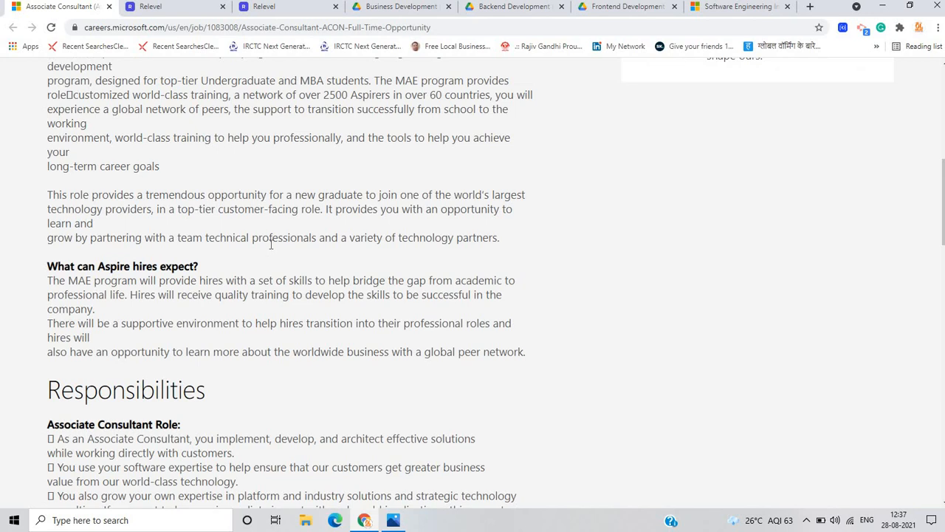
pyautogui.scroll(-3)
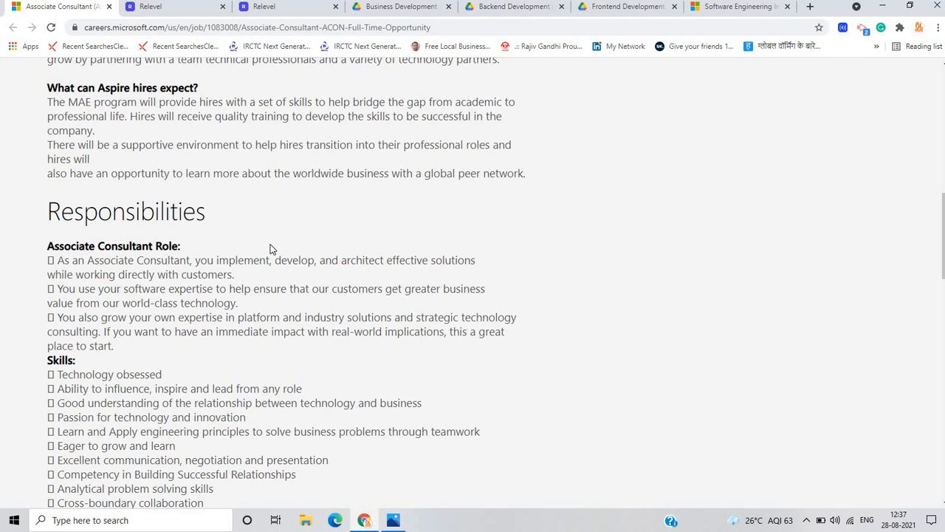
pyautogui.scroll(-3)
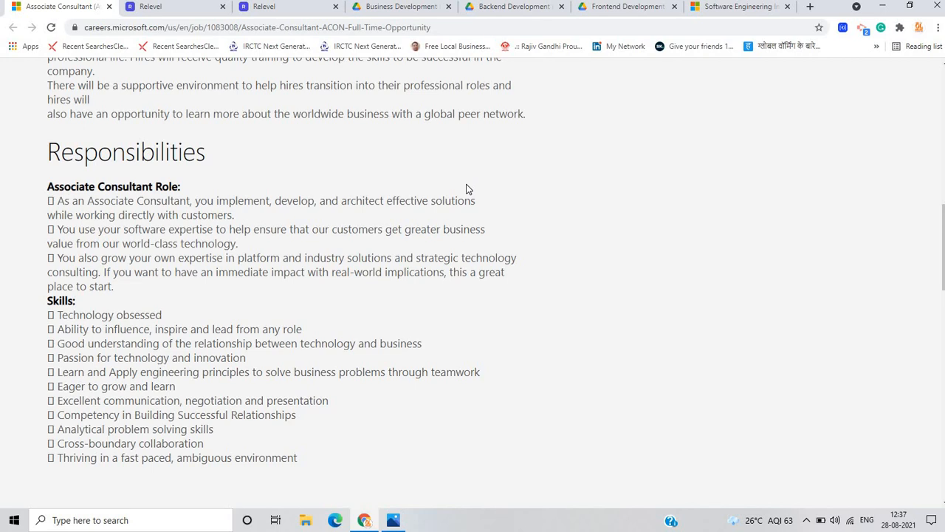
pyautogui.moveTo(28, 318)
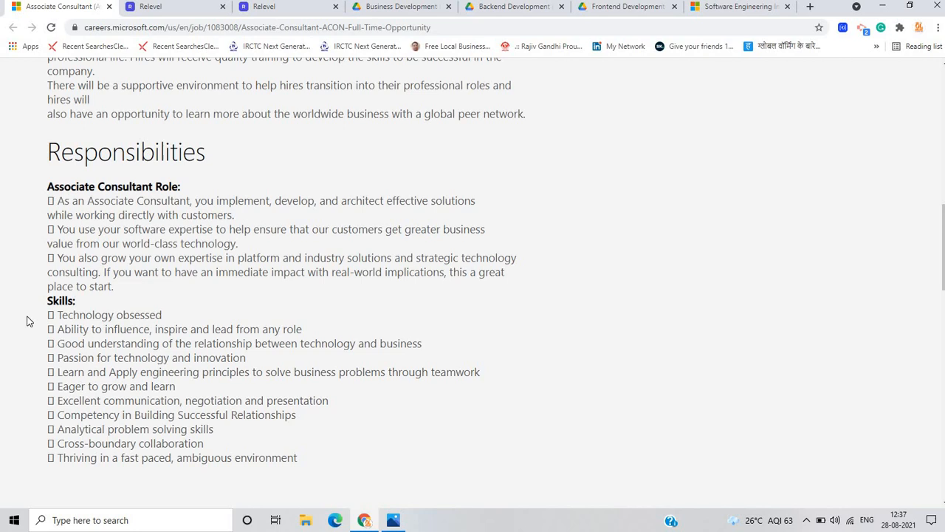
pyautogui.scroll(-3)
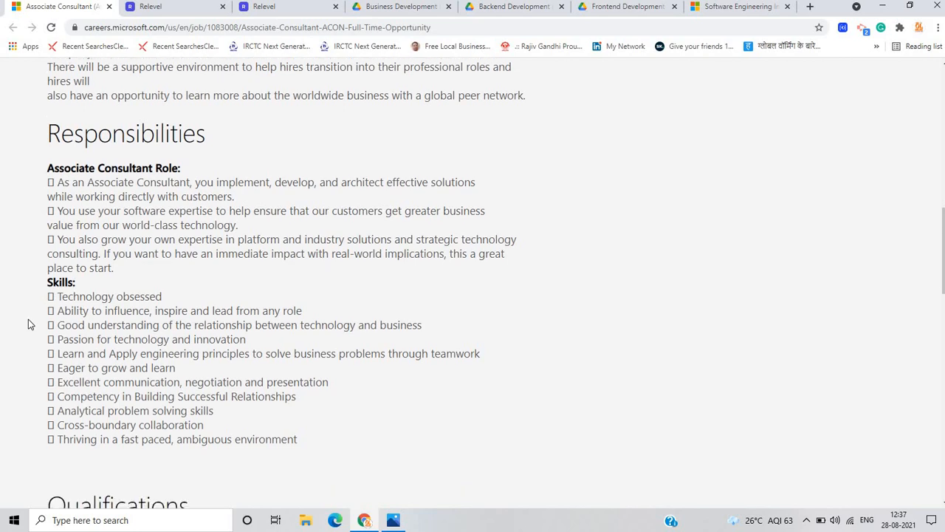
# Read the Associate Consultant Qualifications, revisit the top, then return to Qualifications
pyautogui.scroll(-3)
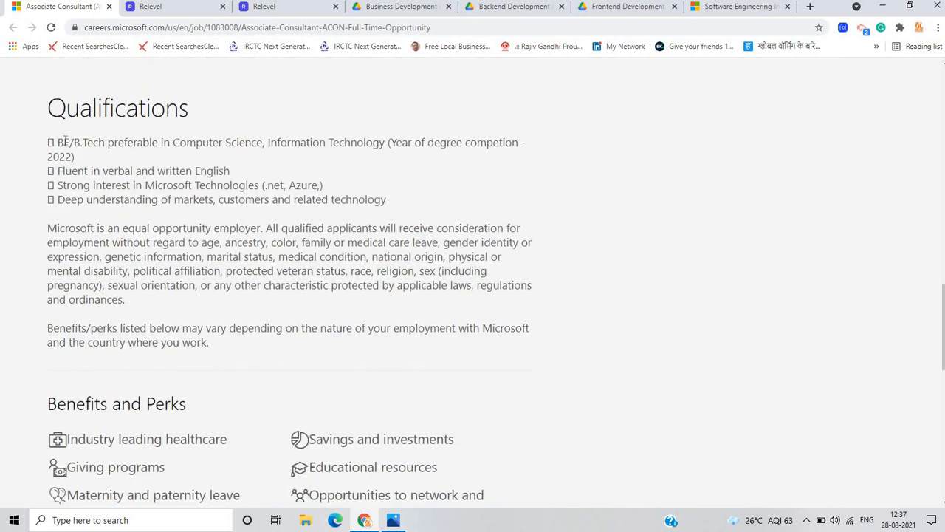
pyautogui.moveTo(187, 133)
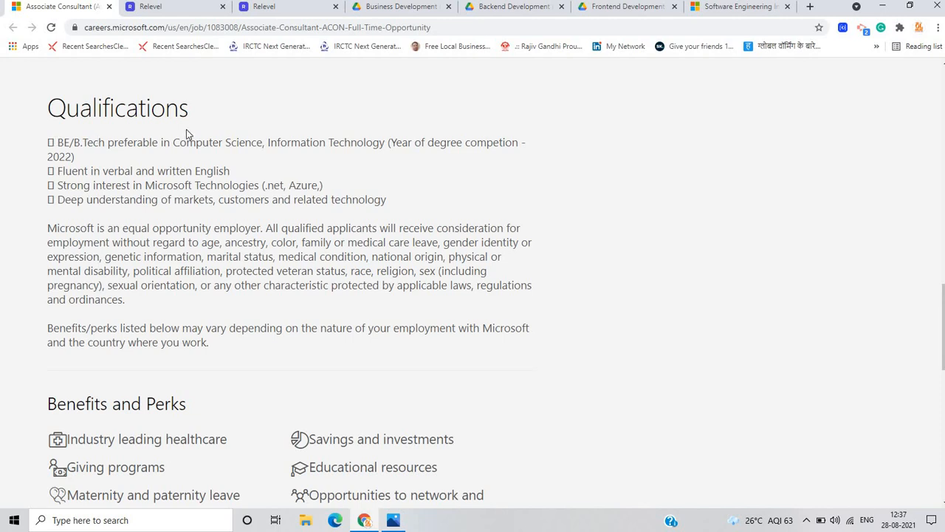
pyautogui.moveTo(227, 158)
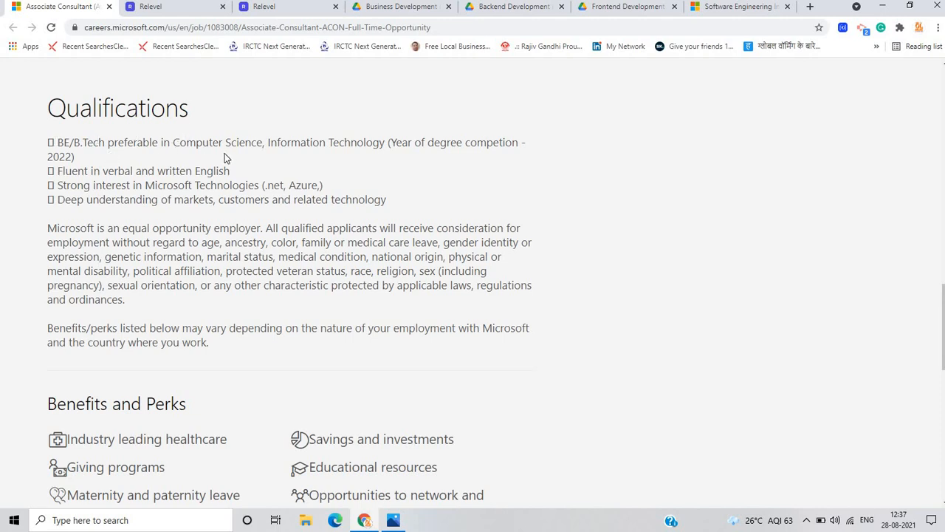
pyautogui.moveTo(385, 225)
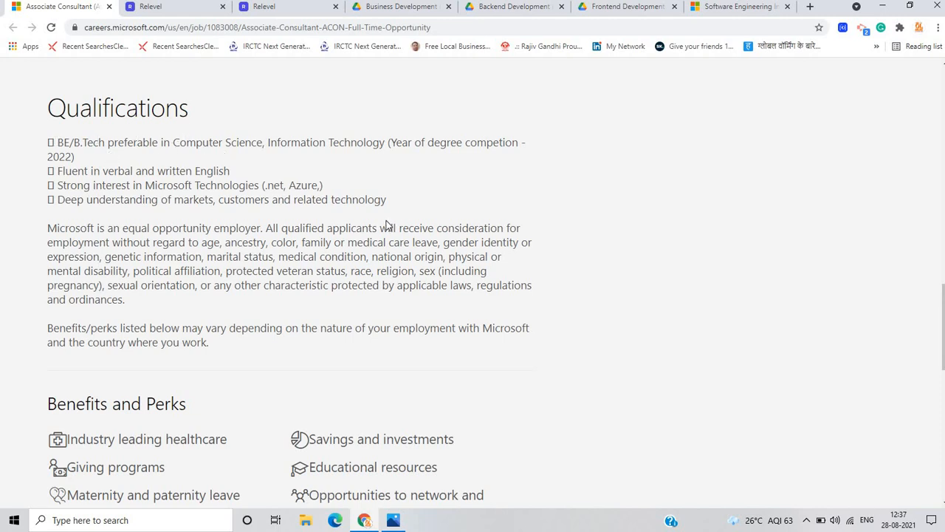
pyautogui.moveTo(140, 174)
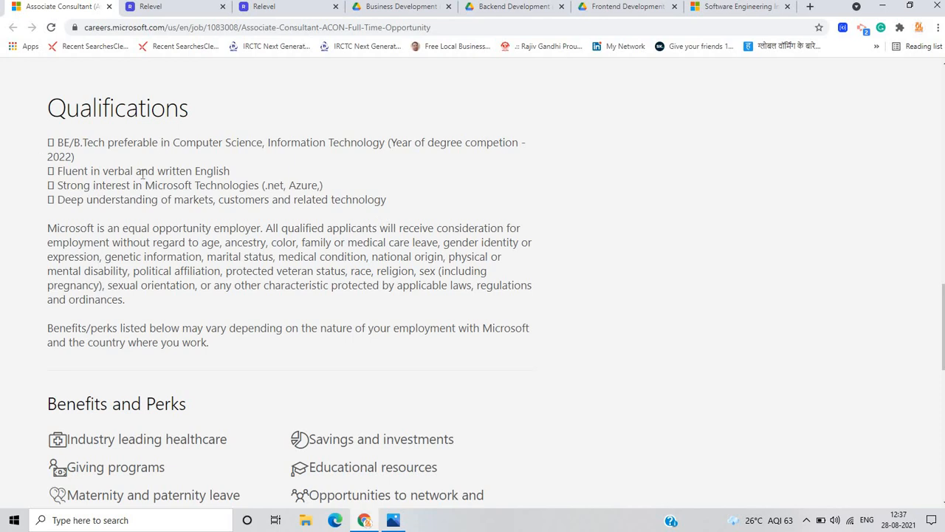
pyautogui.moveTo(328, 164)
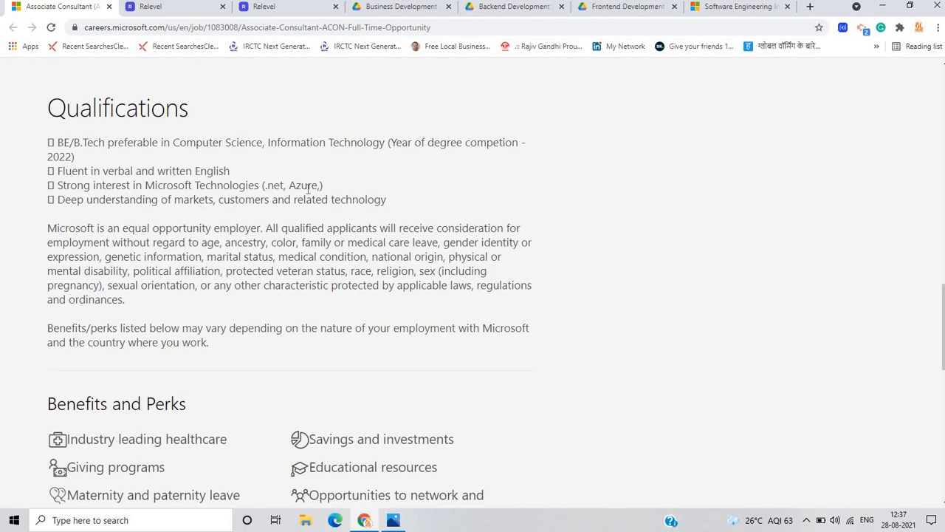
pyautogui.moveTo(101, 222)
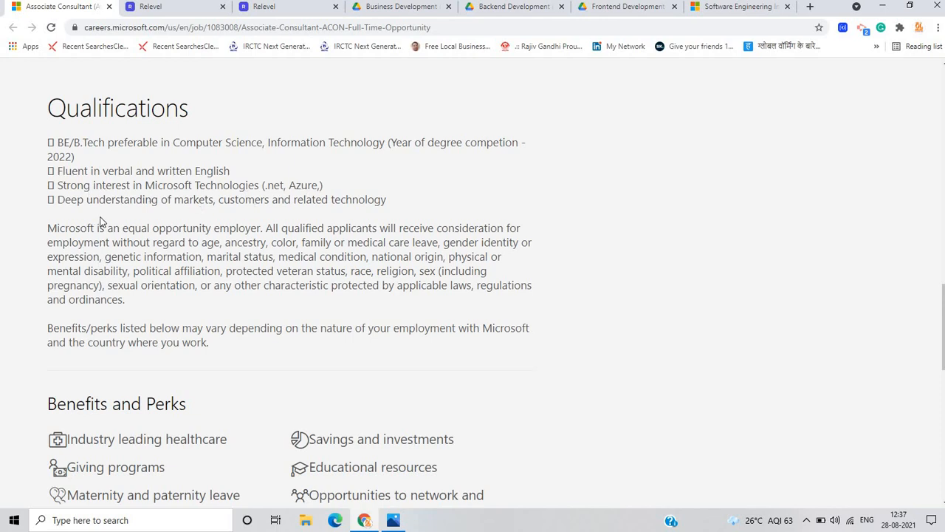
pyautogui.scroll(3)
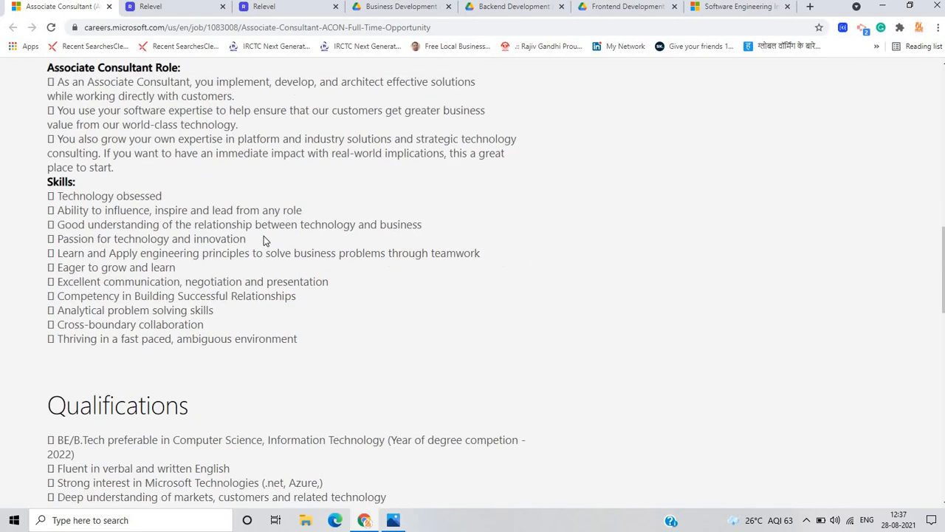
pyautogui.scroll(3)
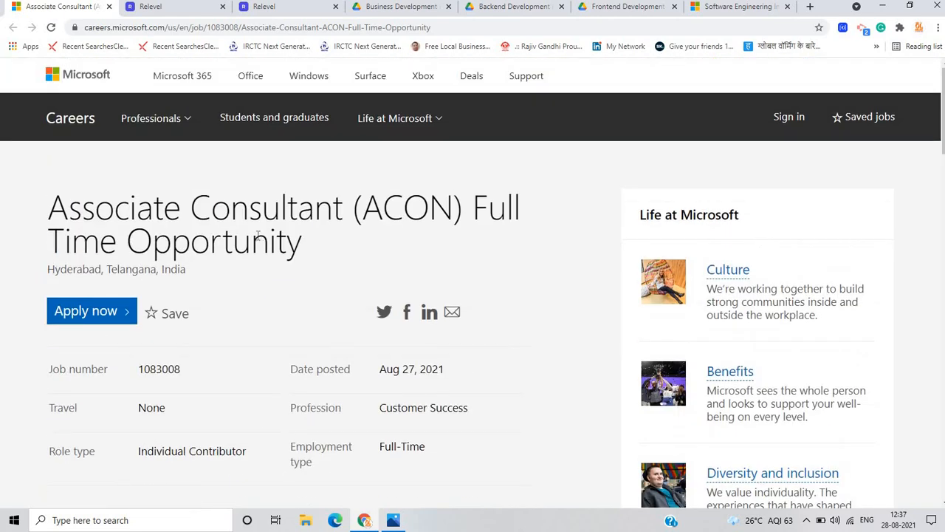
pyautogui.scroll(-3)
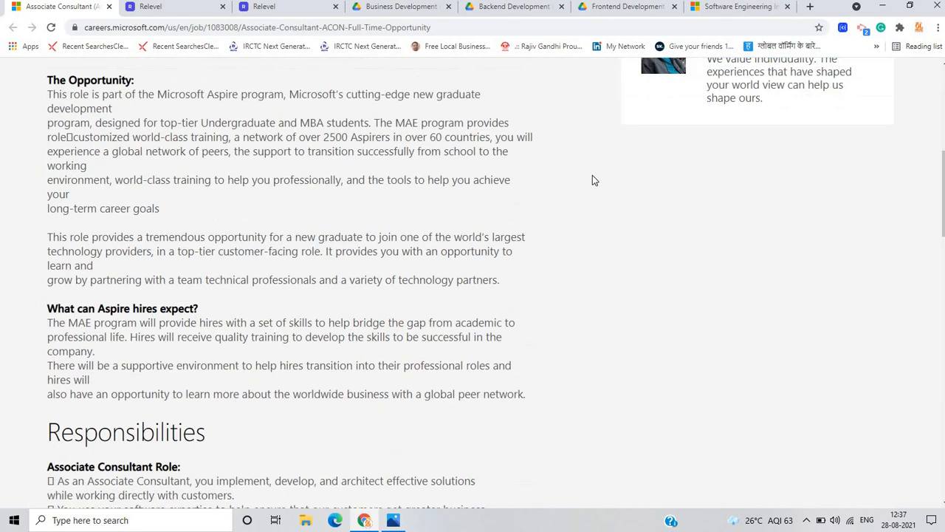
pyautogui.scroll(-3)
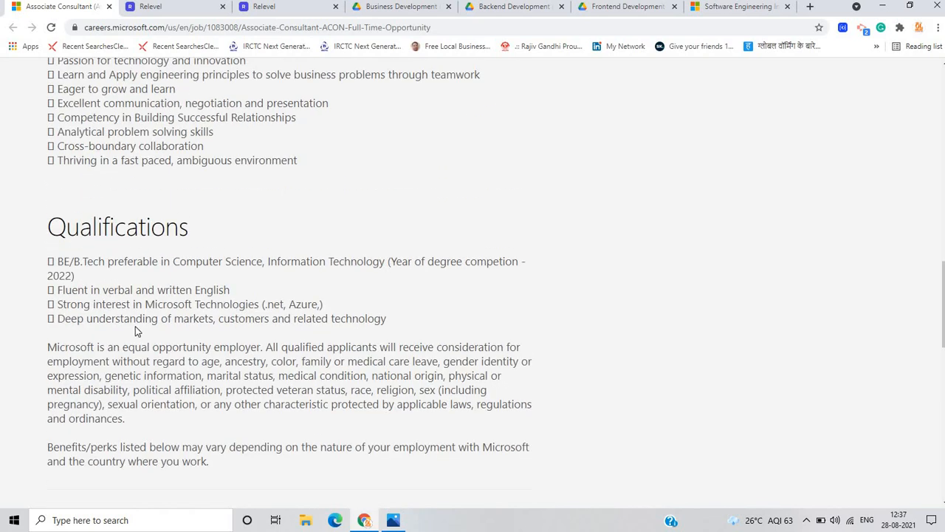
pyautogui.moveTo(135, 339)
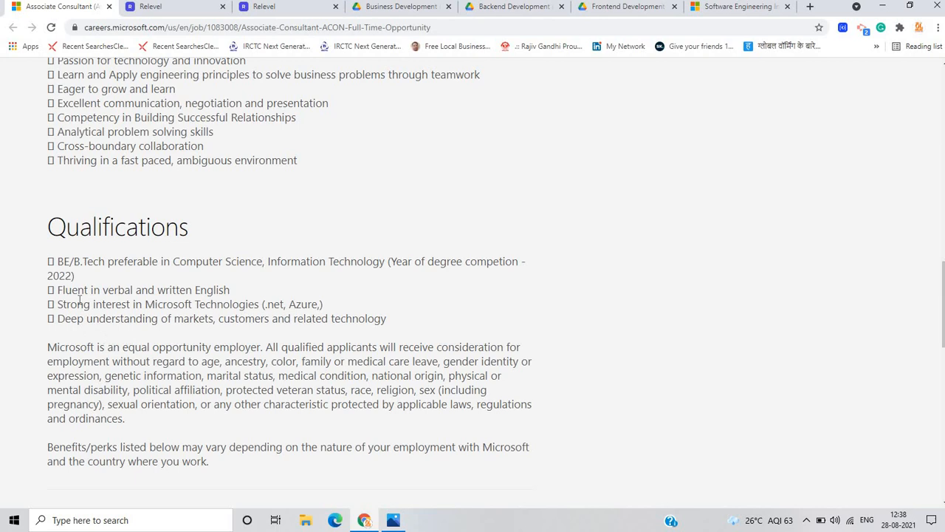
pyautogui.moveTo(80, 286)
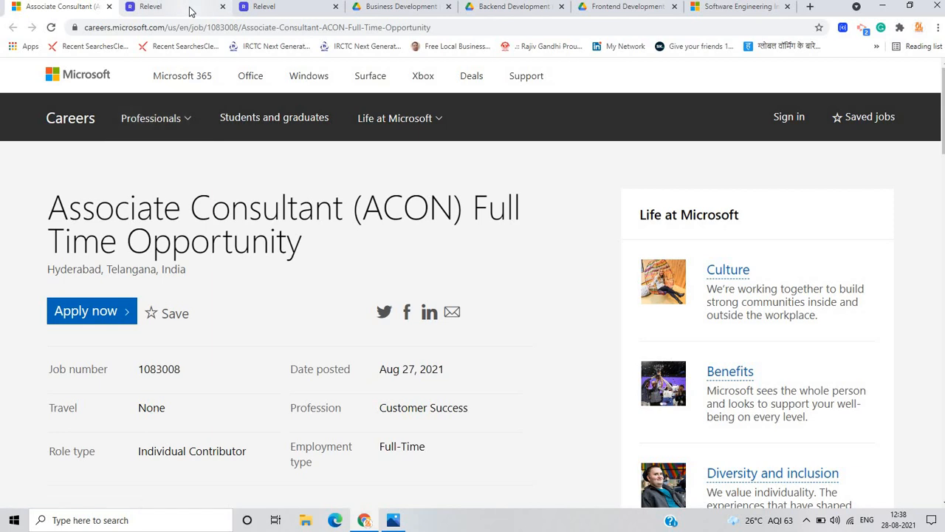
pyautogui.moveTo(151, 7)
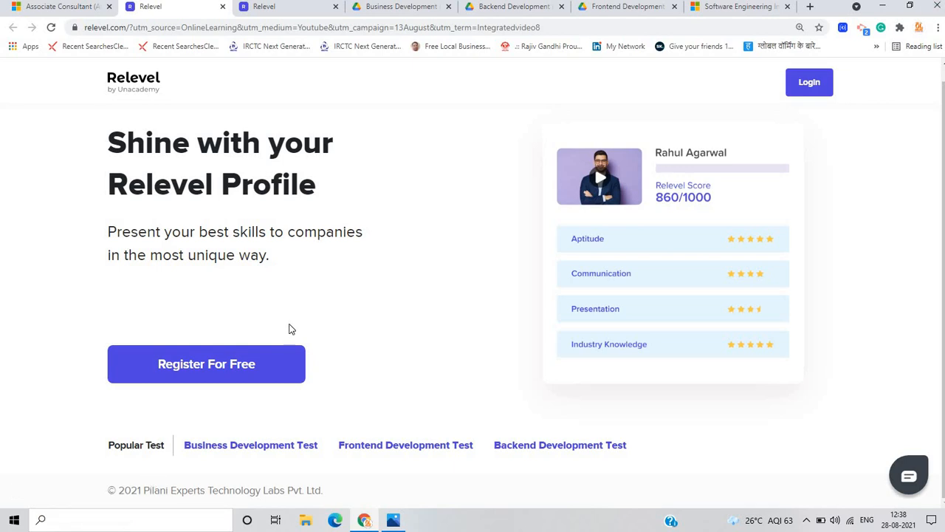
pyautogui.moveTo(421, 476)
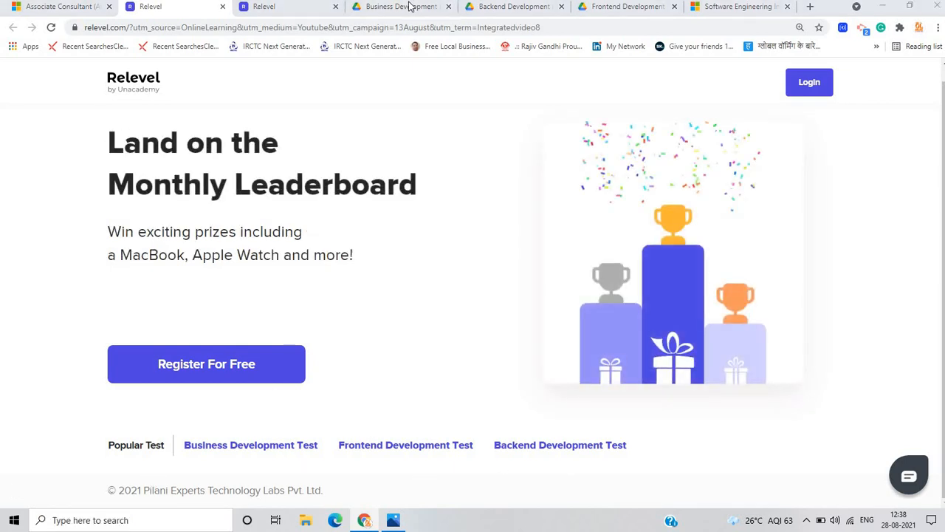
# Switch to the Business Development sample profile PDF tab
pyautogui.click(401, 7)
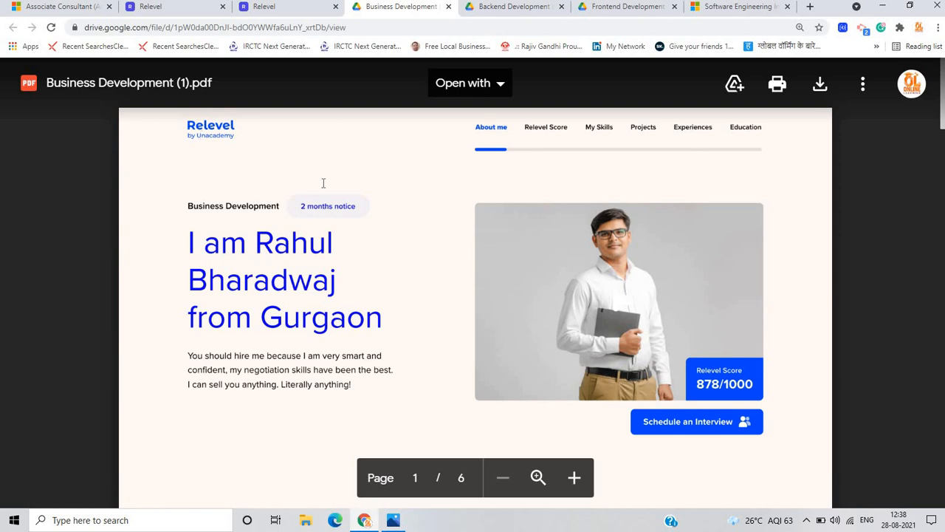
# Read the PDF's Relevel Score and Skills & Areas of Knowledge pages
pyautogui.scroll(-3)
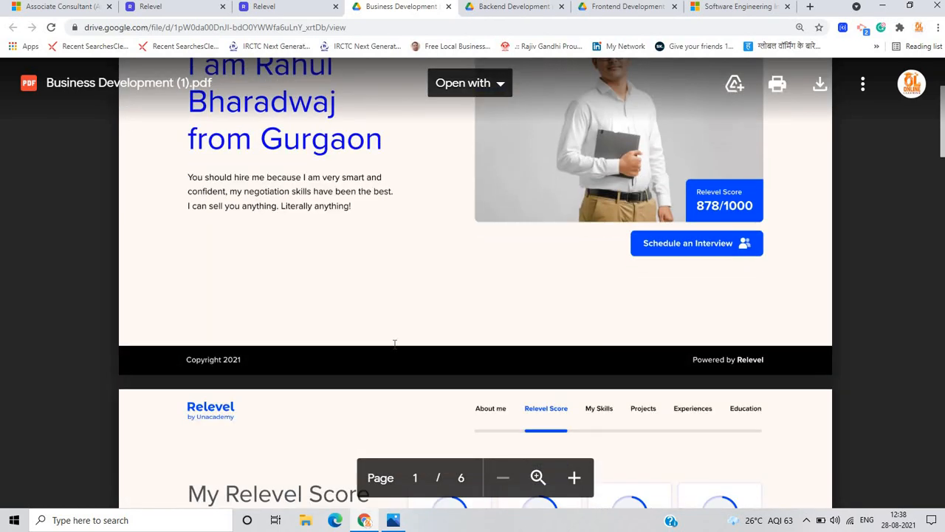
pyautogui.scroll(-3)
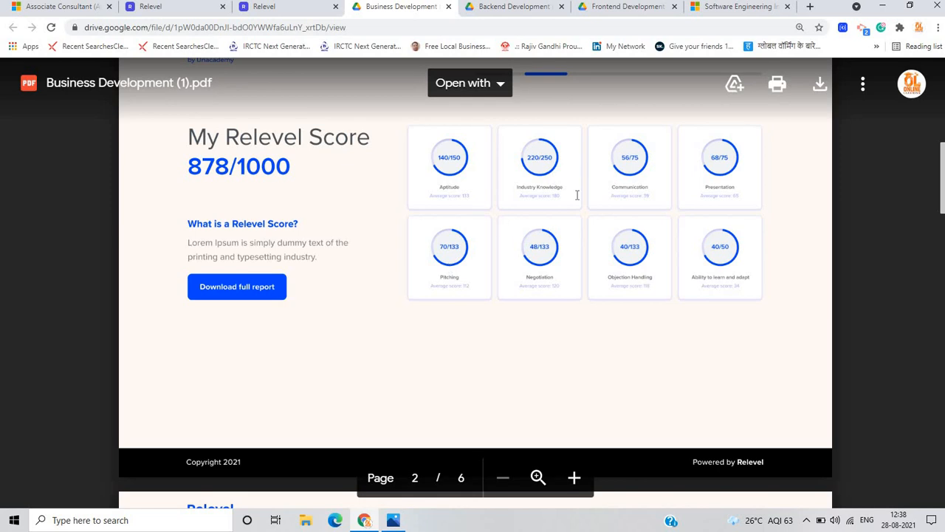
pyautogui.scroll(-3)
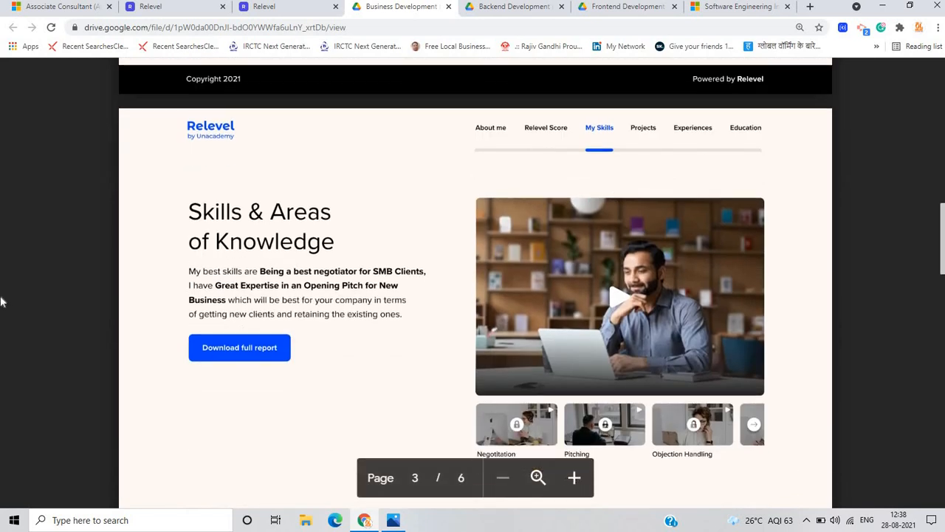
pyautogui.scroll(3)
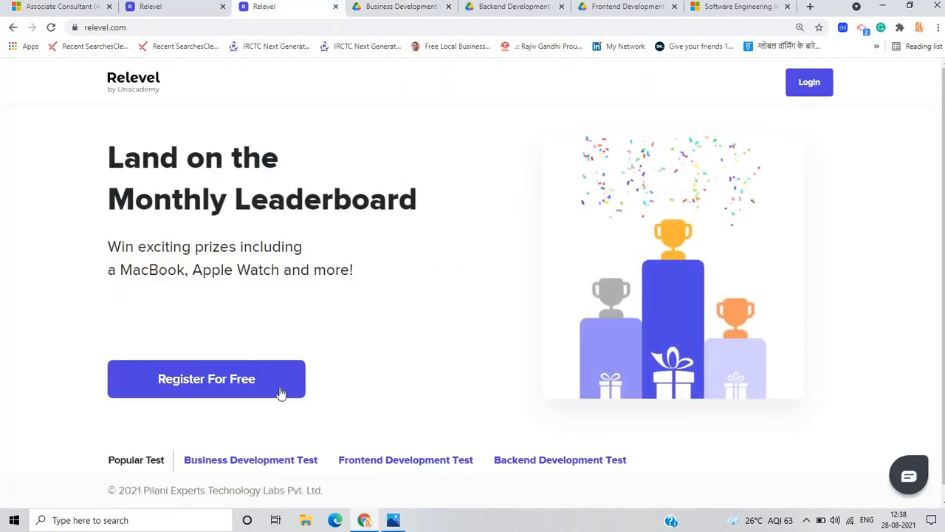
# Open the Business Development Test page and read through 'Who can participate in the test?'
pyautogui.rightClick(214, 443)
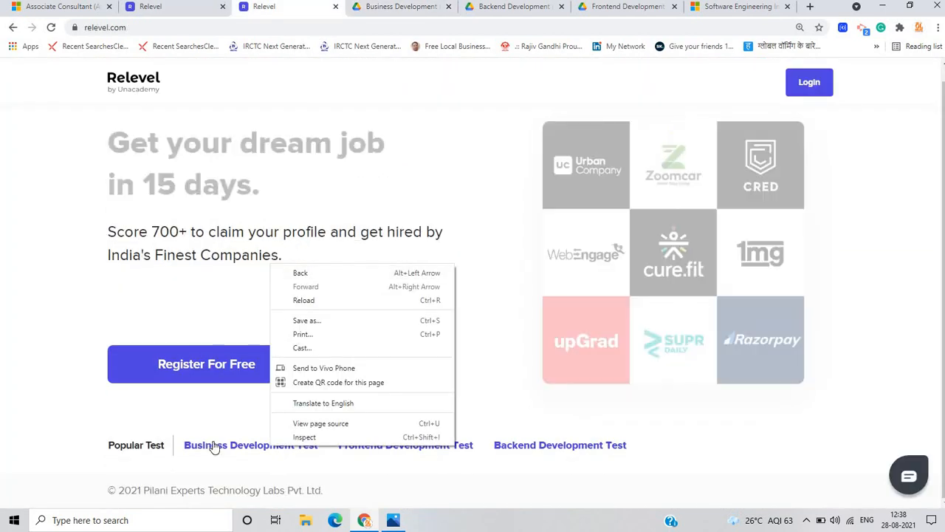
pyautogui.click(251, 444)
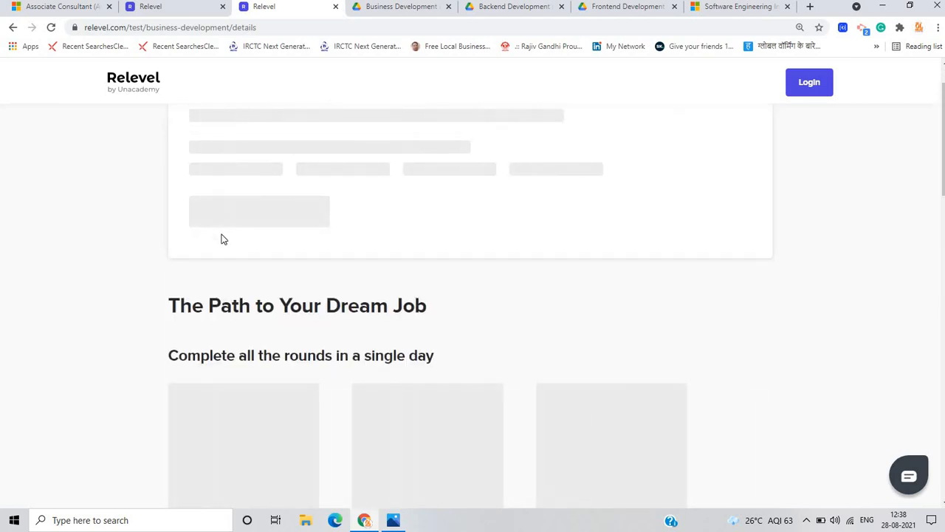
pyautogui.scroll(-3)
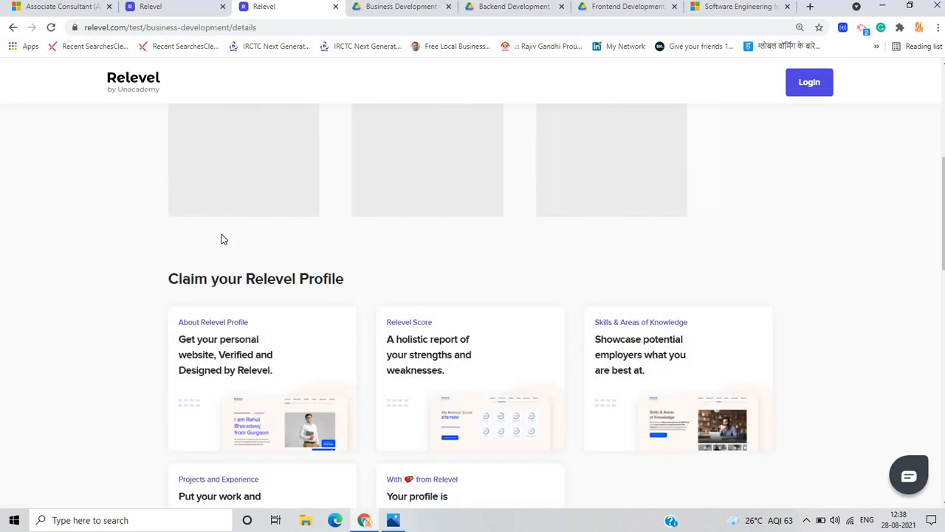
pyautogui.scroll(-3)
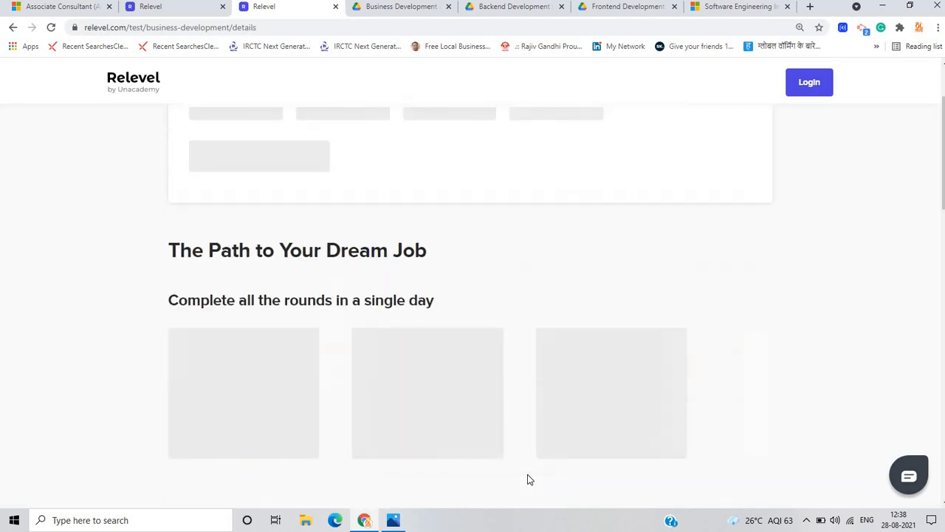
pyautogui.scroll(-3)
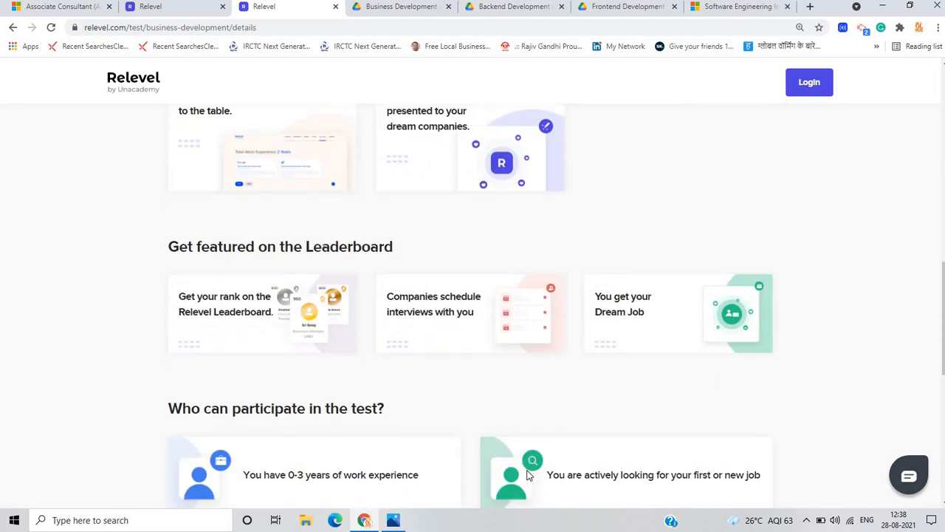
pyautogui.scroll(-3)
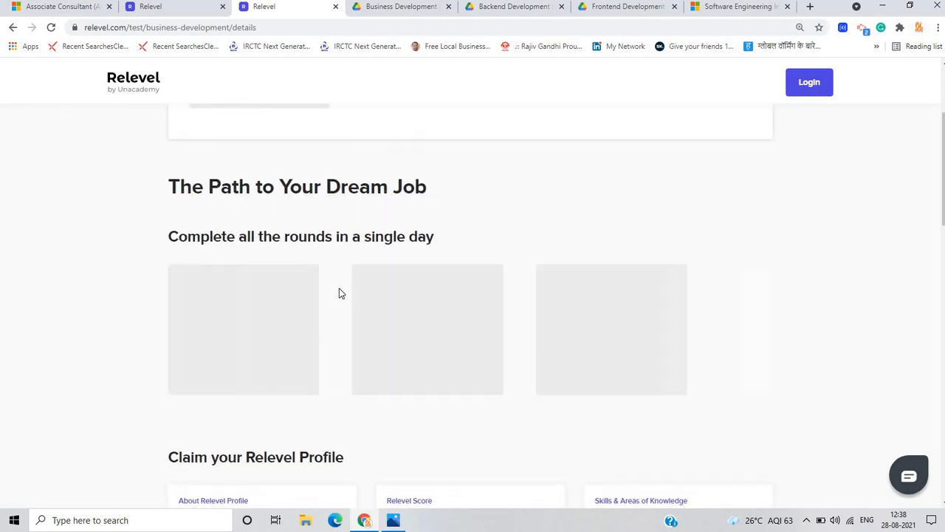
pyautogui.scroll(-3)
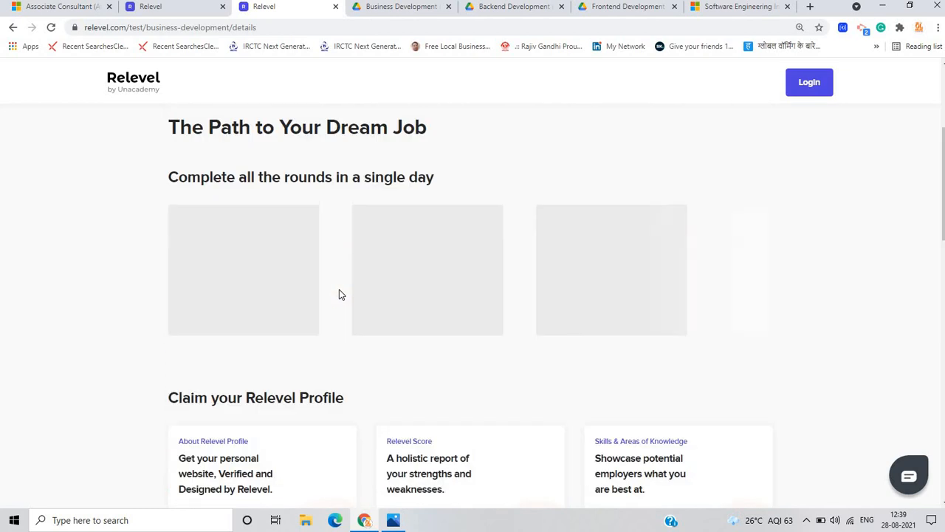
pyautogui.scroll(-3)
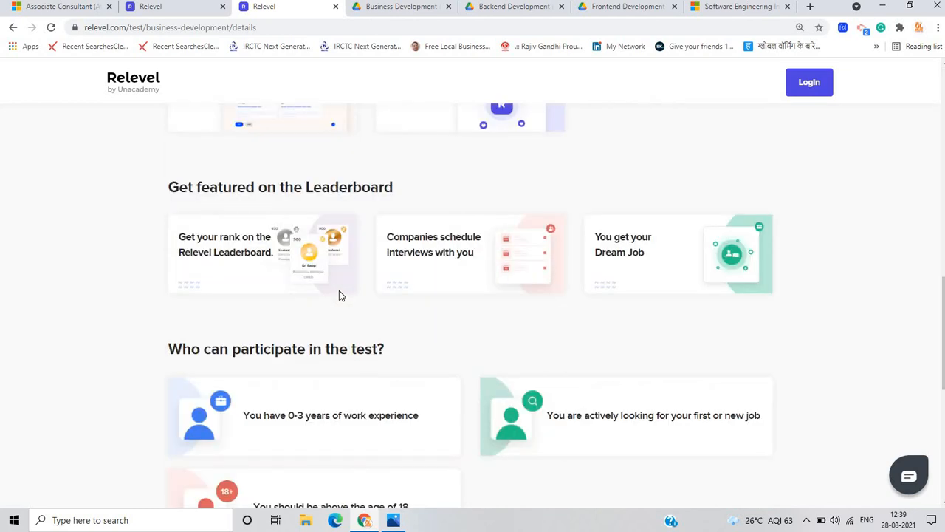
pyautogui.scroll(-3)
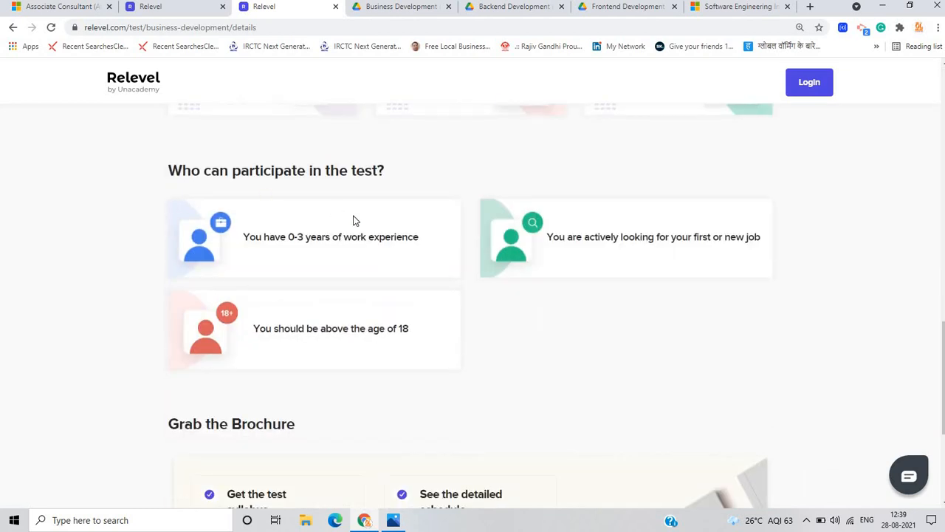
pyautogui.moveTo(574, 270)
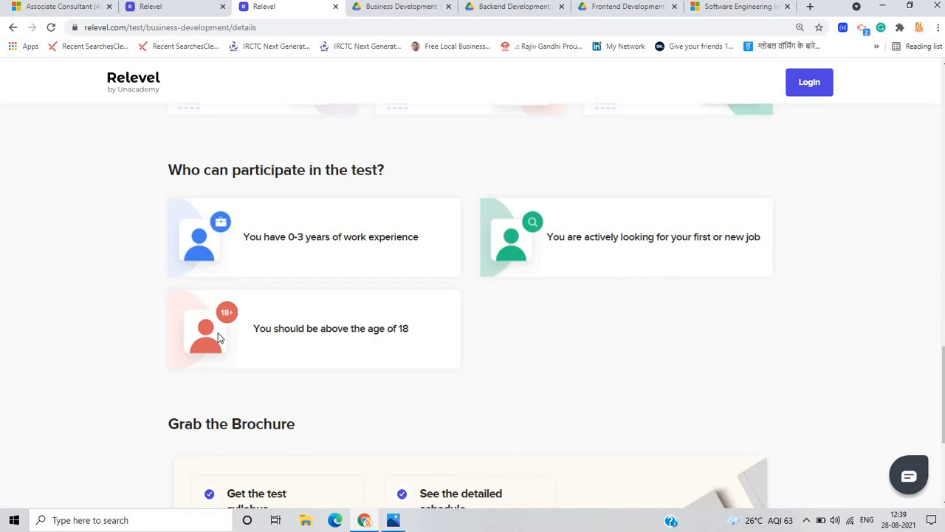
pyautogui.moveTo(440, 349)
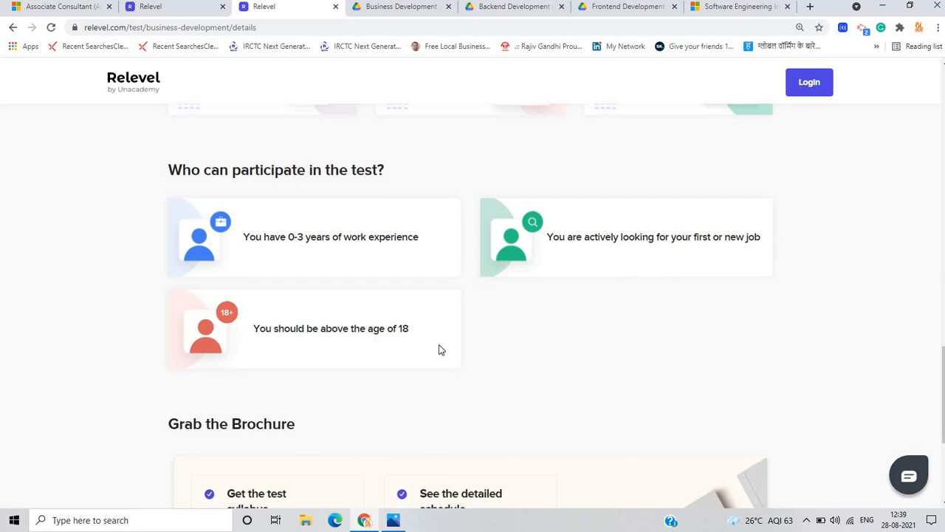
pyautogui.scroll(-3)
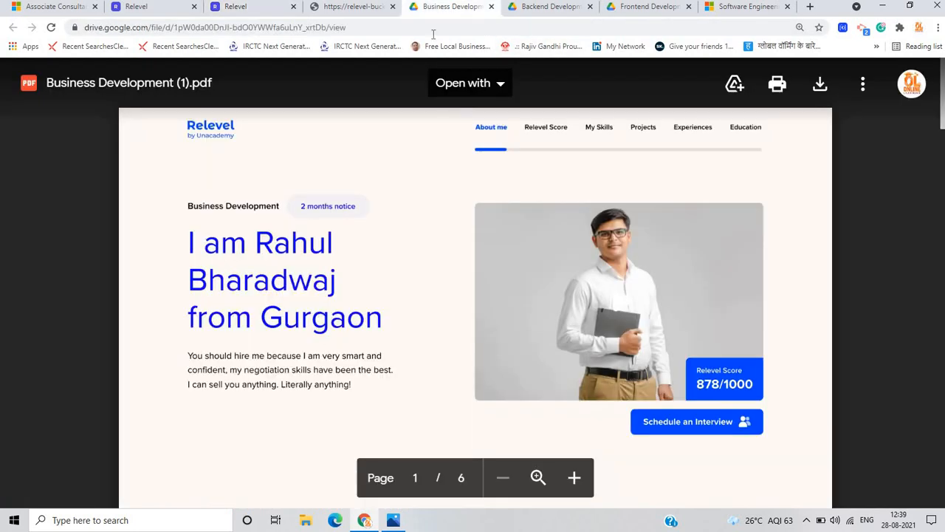
# View the Frontend Development profile PDF, then the Software Engineering Internship posting
pyautogui.click(549, 7)
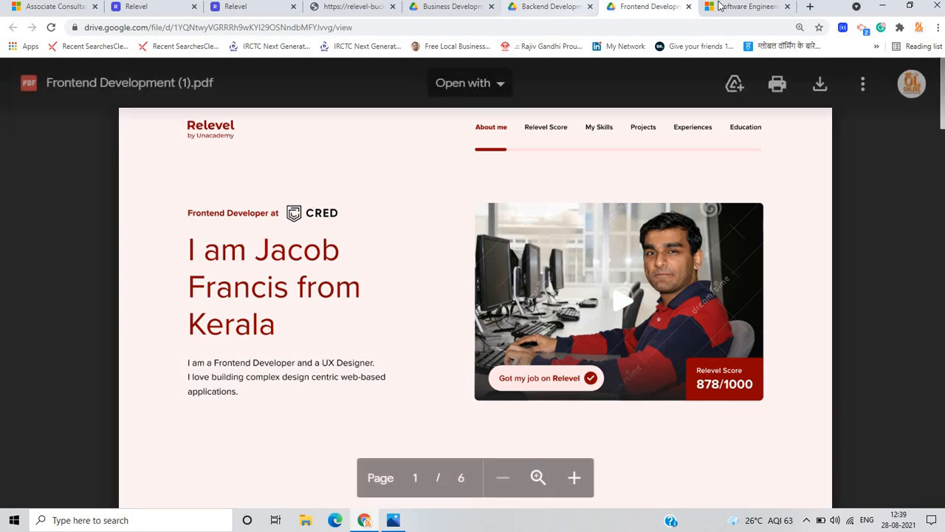
pyautogui.moveTo(746, 6)
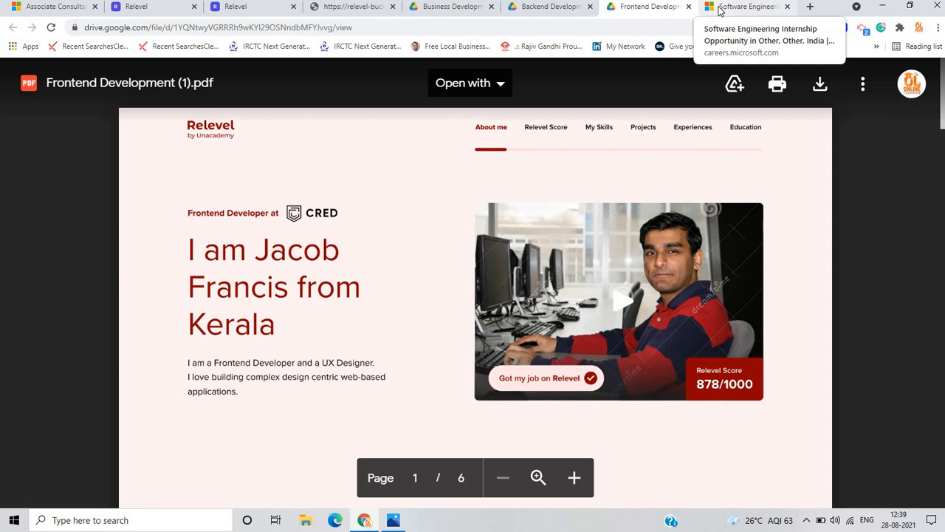
pyautogui.click(746, 7)
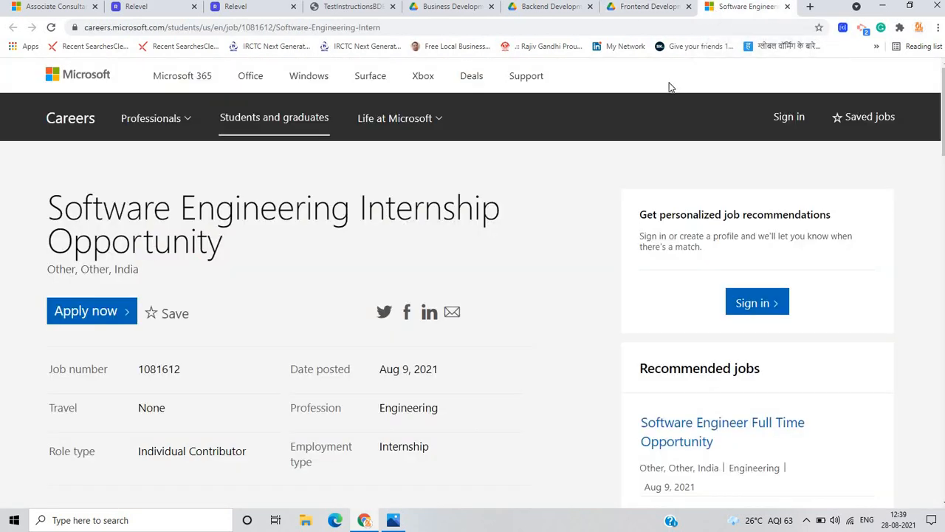
pyautogui.moveTo(605, 390)
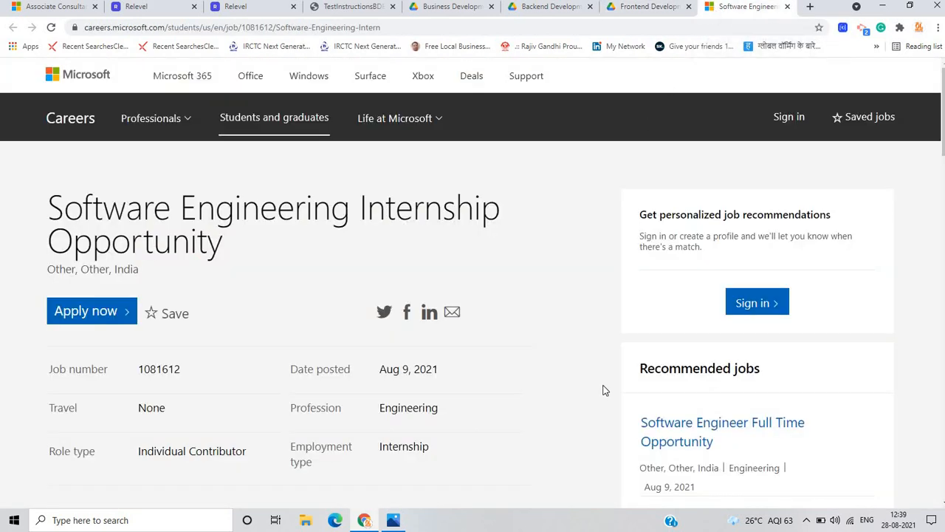
pyautogui.moveTo(268, 338)
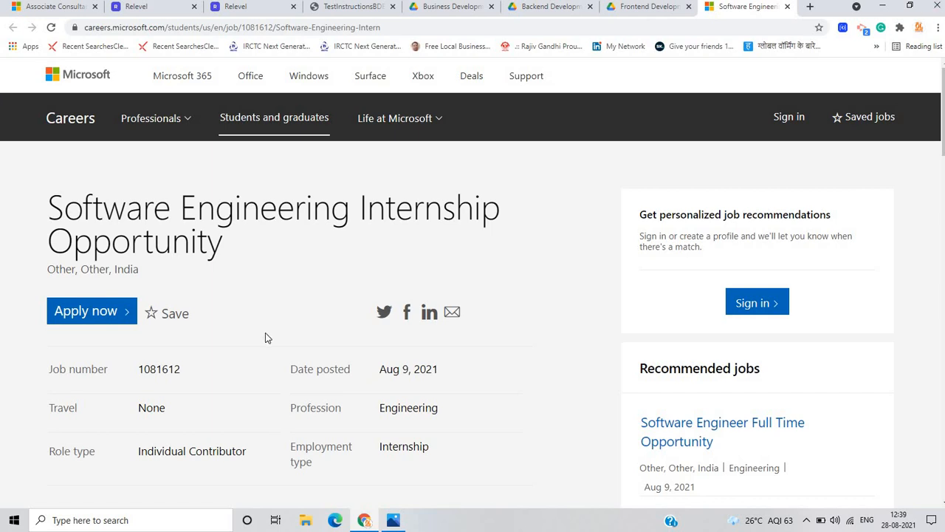
pyautogui.scroll(-3)
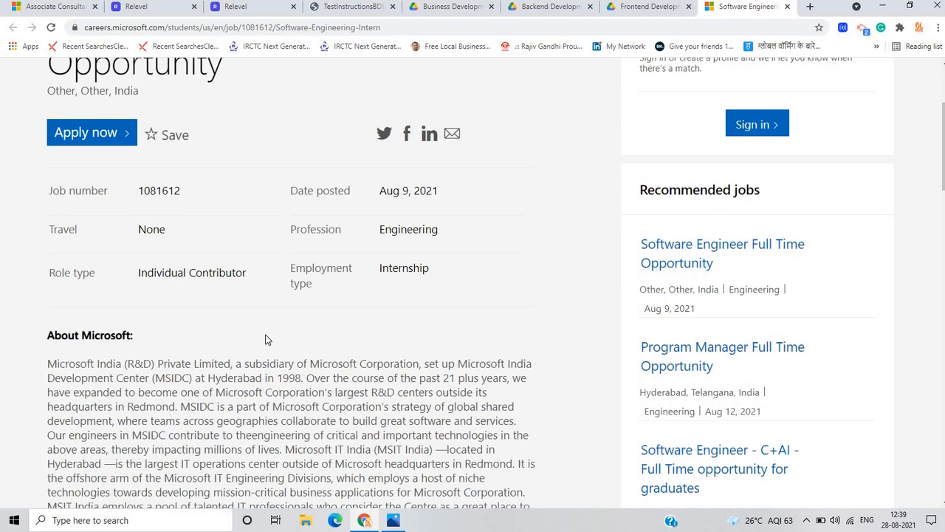
pyautogui.scroll(3)
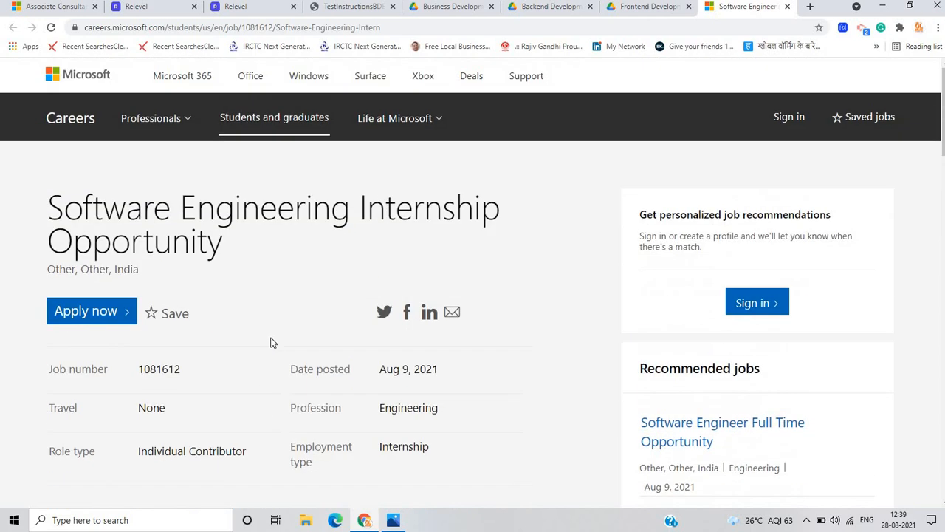
pyautogui.scroll(-3)
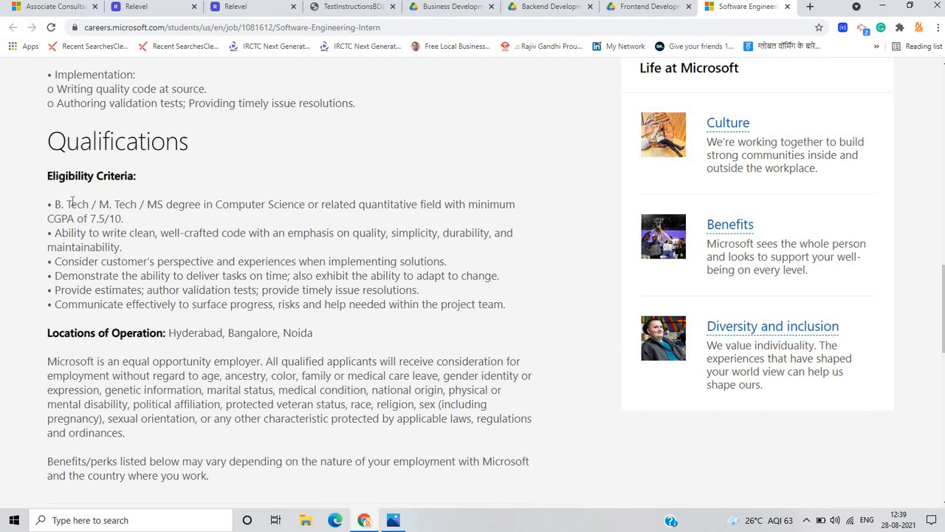
pyautogui.moveTo(197, 217)
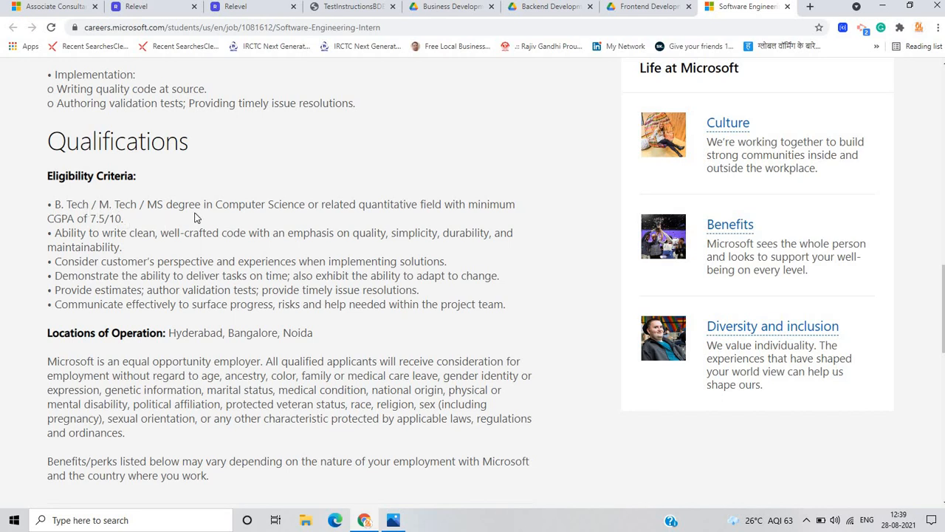
pyautogui.moveTo(423, 222)
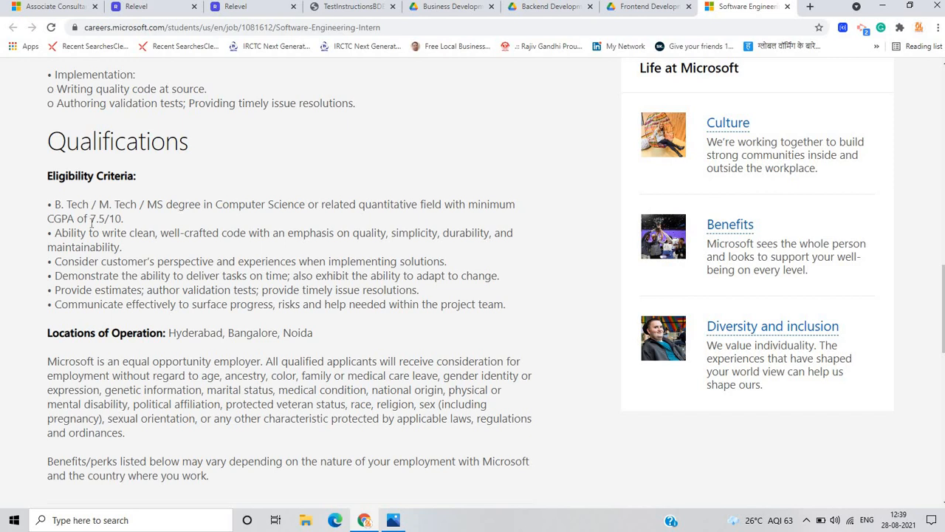
pyautogui.scroll(3)
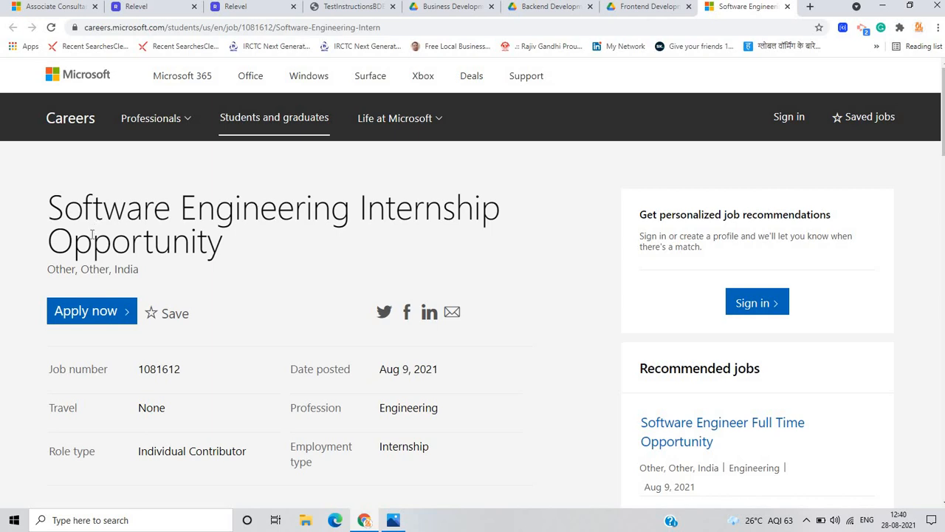
pyautogui.moveTo(79, 345)
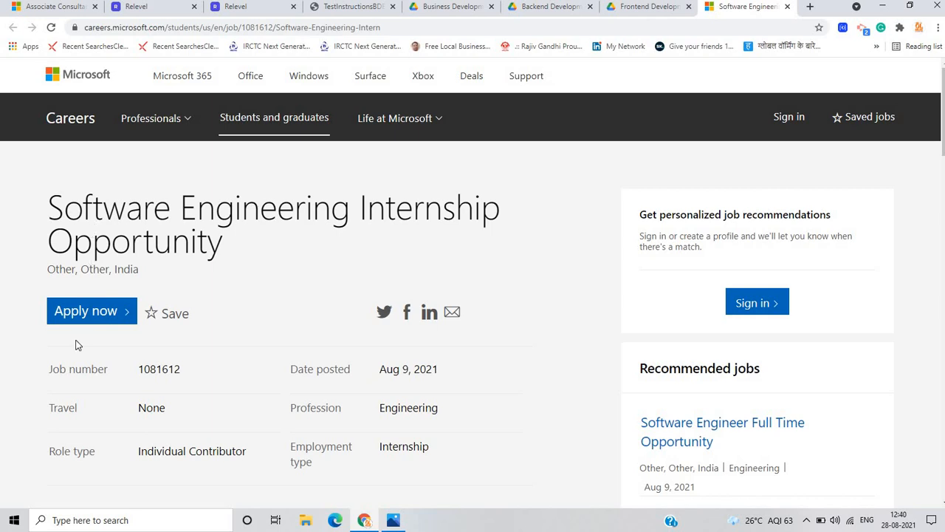
pyautogui.moveTo(93, 311)
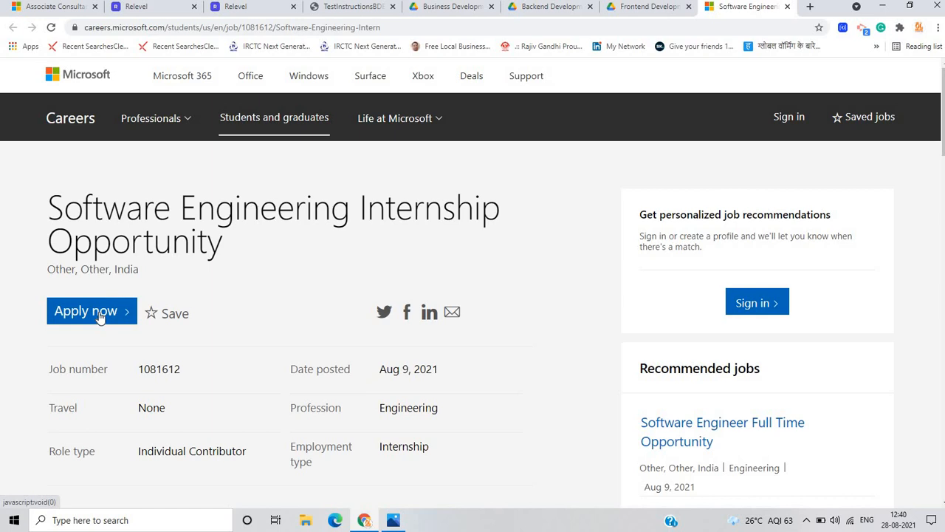